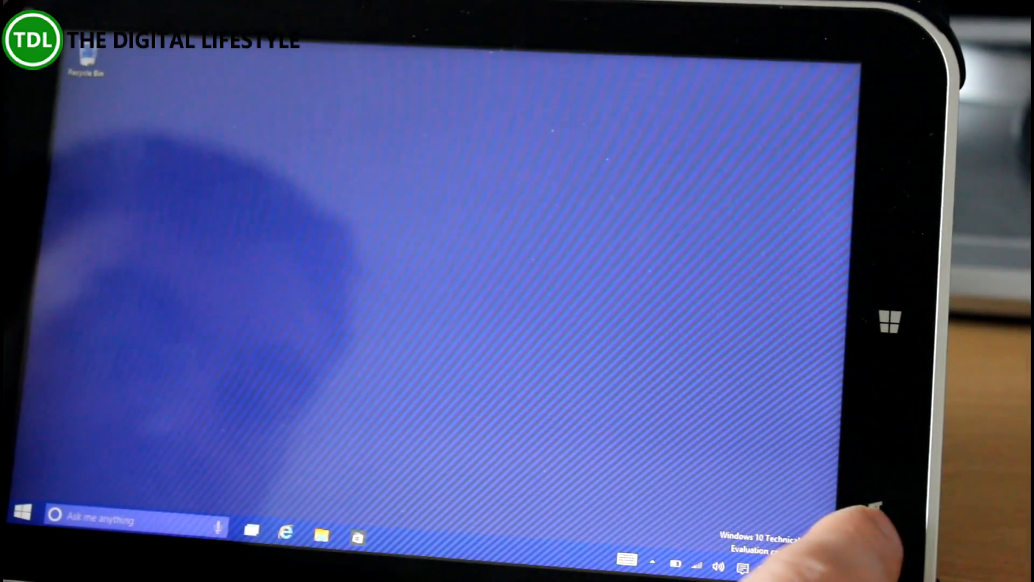
- Turn on Tablet mode from the Action Center quick actions so the taskbar simplifies
click(742, 567)
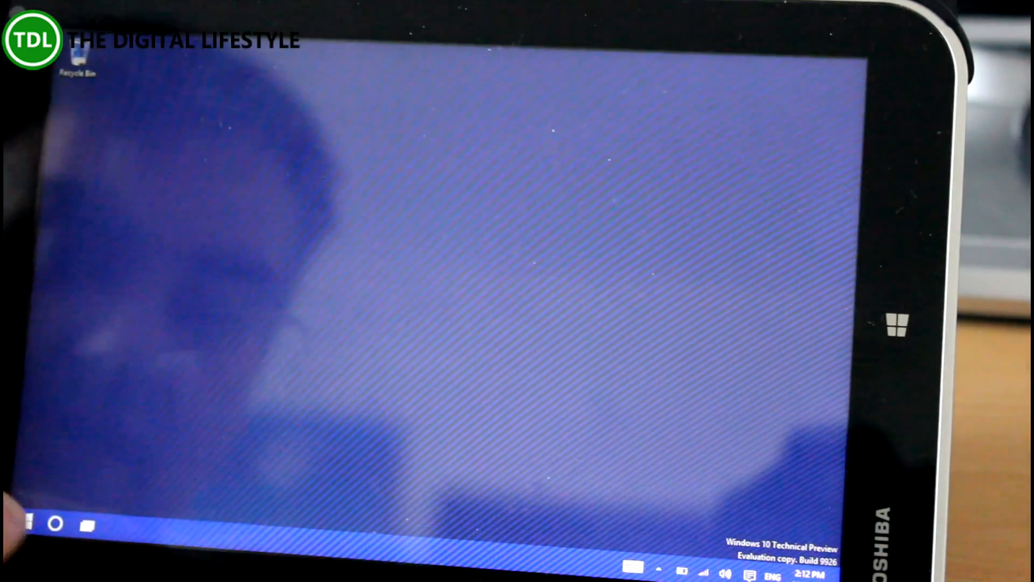
click(28, 524)
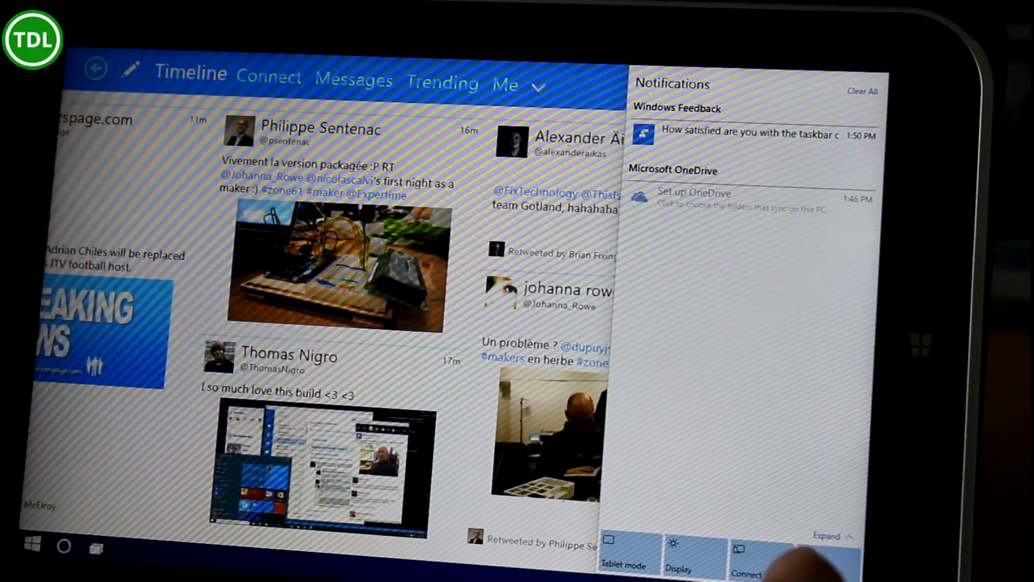
- Use Connect in Action Center to start pairing with the Boom Brick audio device
click(746, 557)
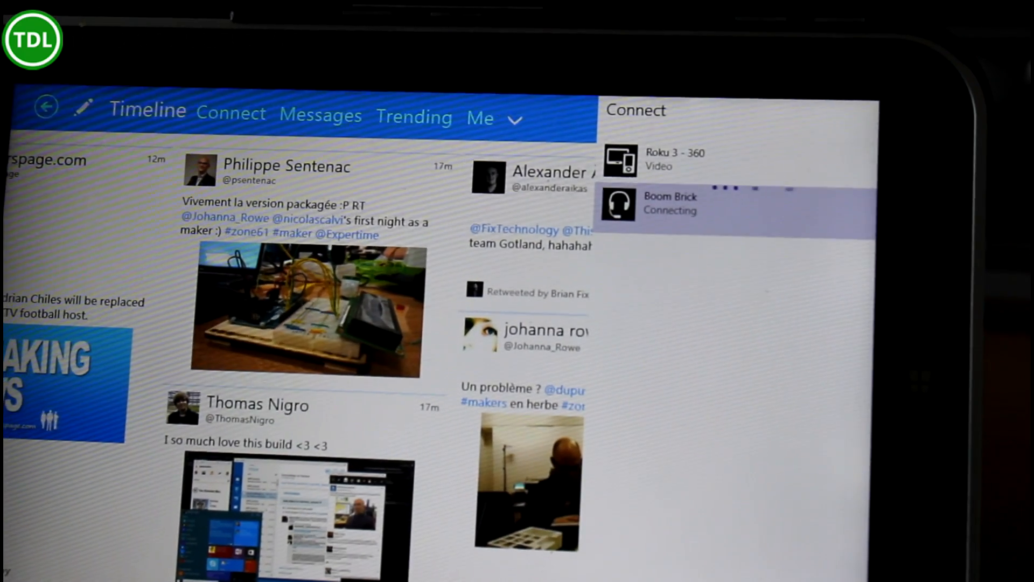
click(724, 160)
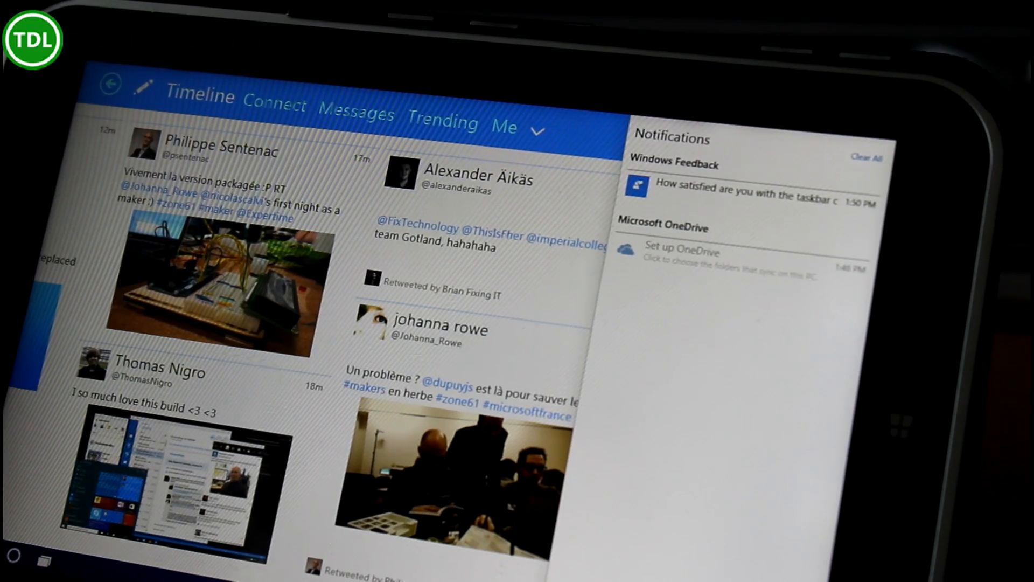
- Expand Action Center and reach the Notifications & actions settings page
click(275, 103)
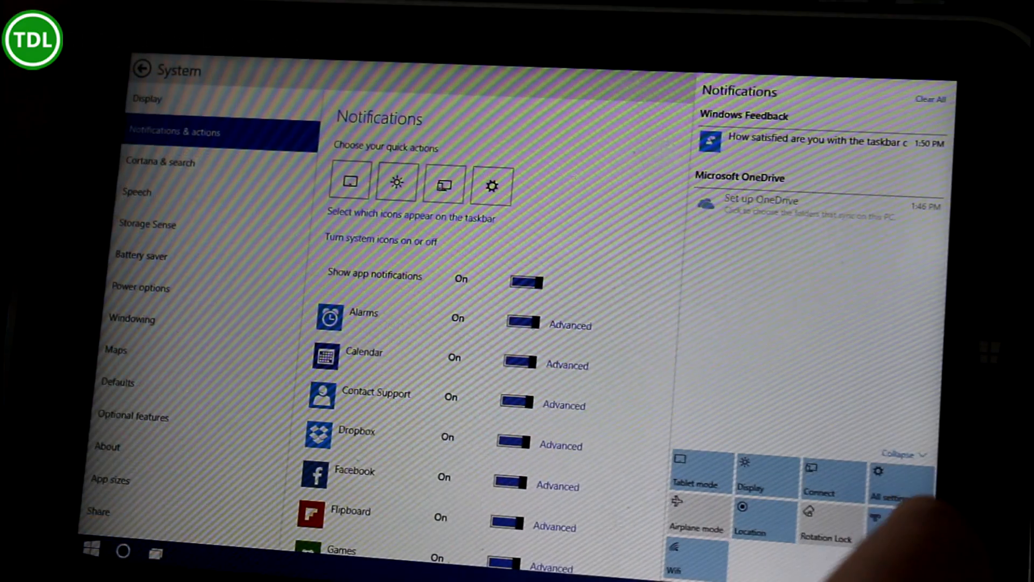
- In System > Notifications & actions make VPN the second quick action, collapse to four, and bring up Start
click(903, 453)
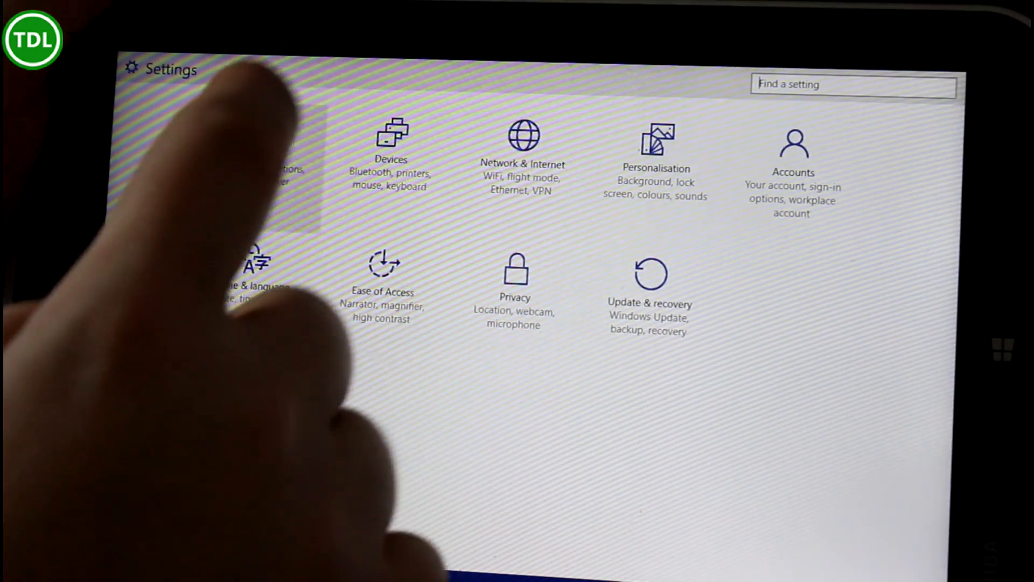
click(264, 177)
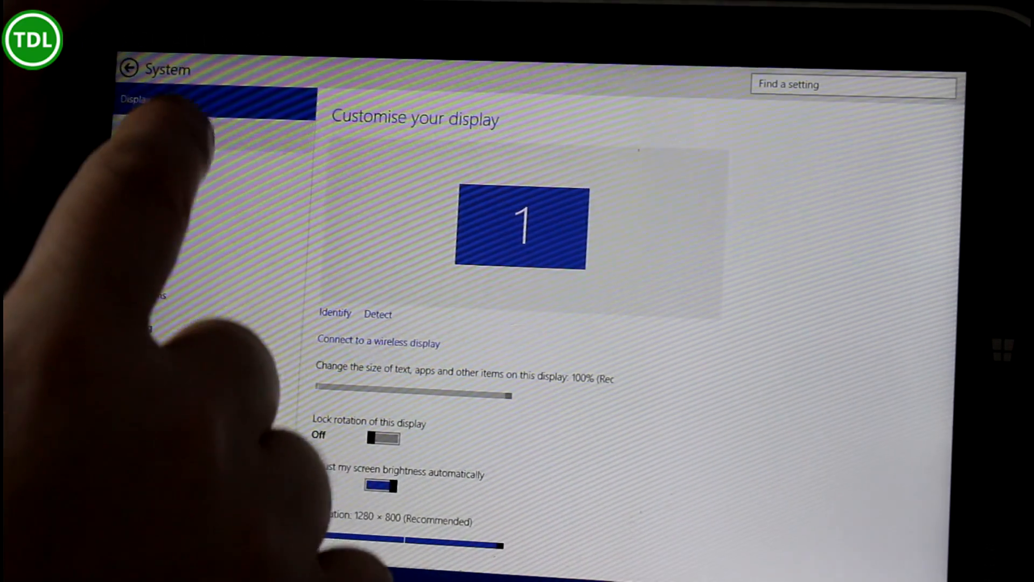
click(165, 132)
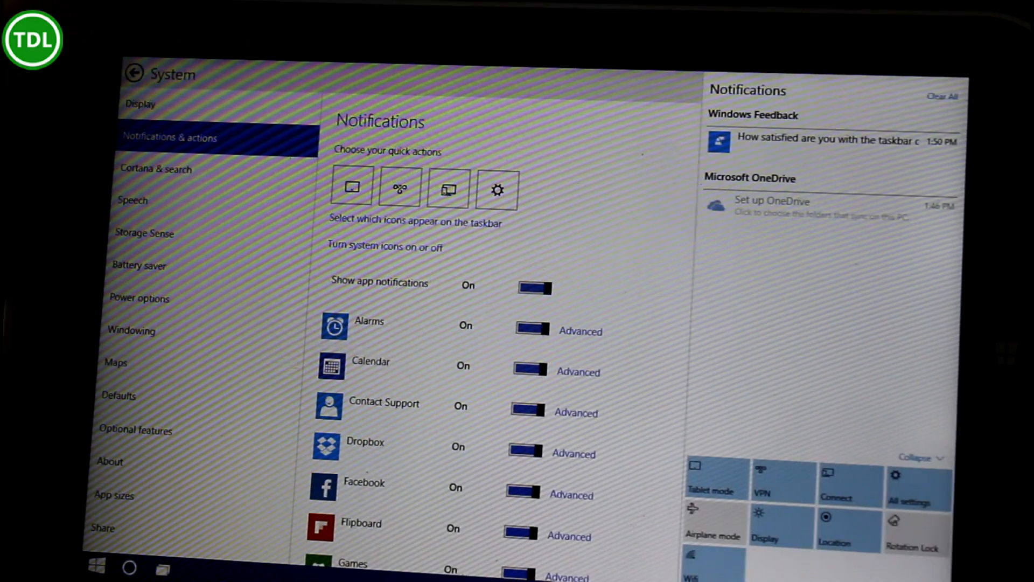
click(920, 457)
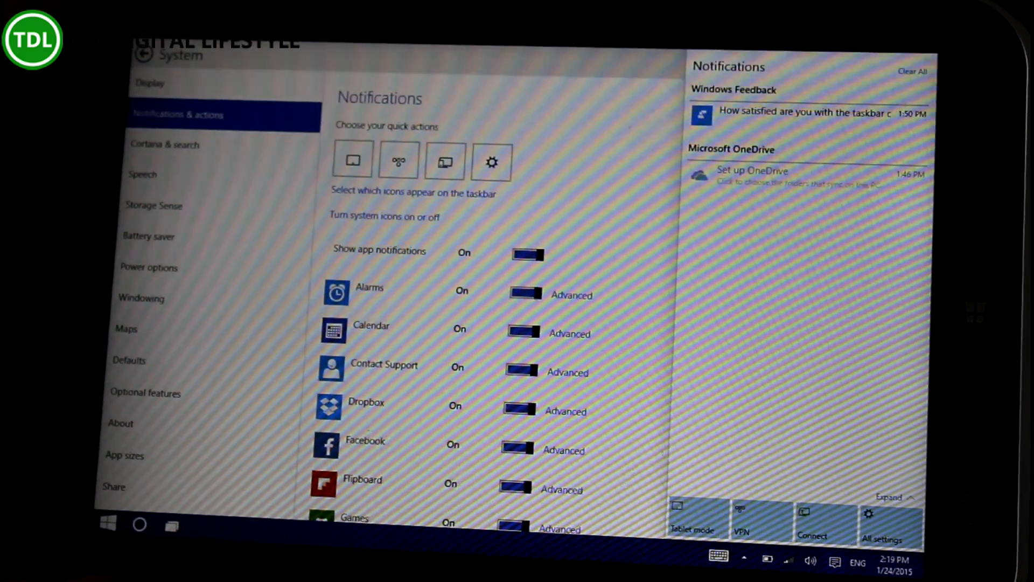
click(106, 524)
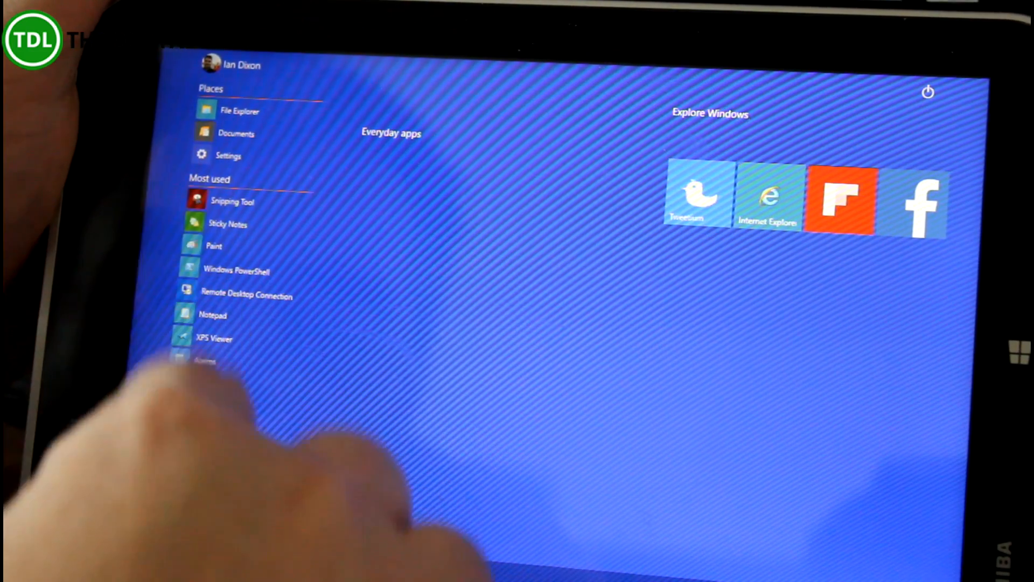
- Show All apps and scroll the alphabetical list down to Mail for pinning to Start
click(205, 361)
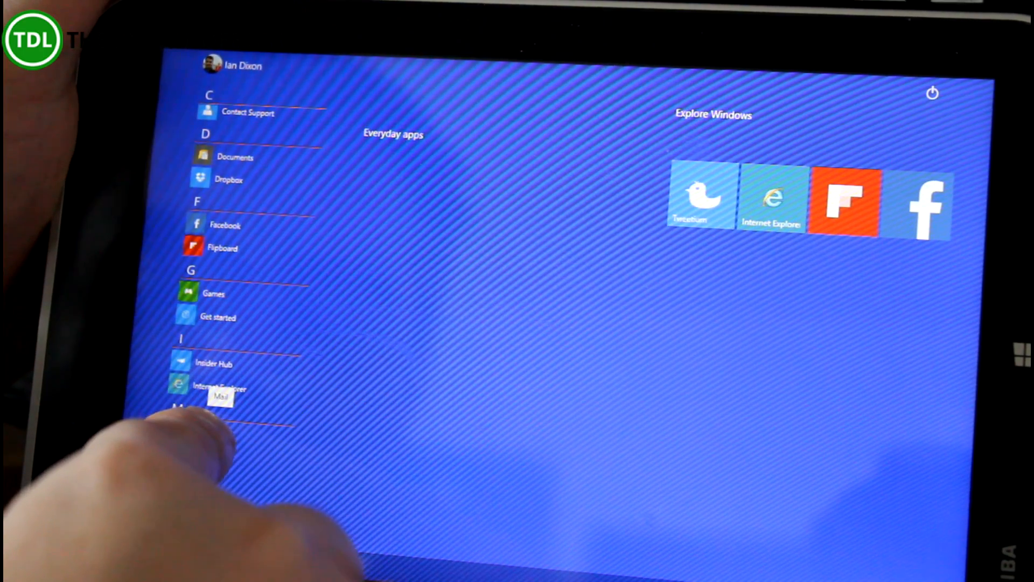
scroll(down, 3)
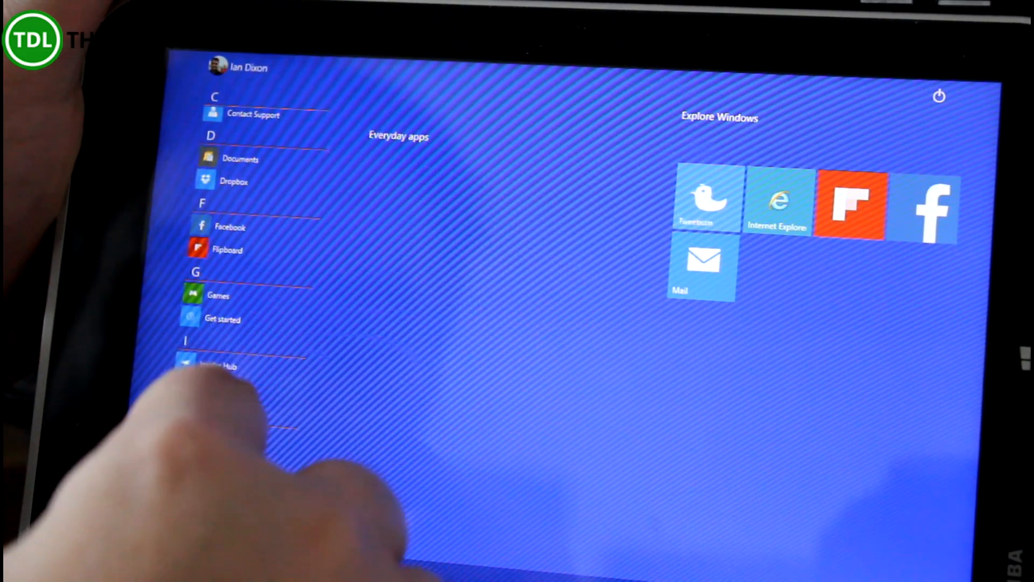
scroll(down, 3)
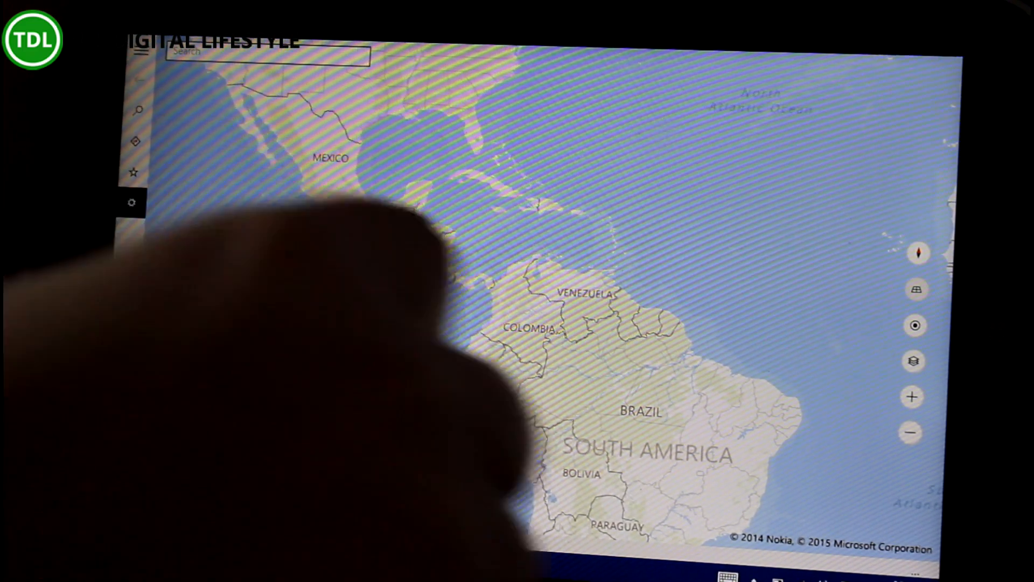
- Show the Maps settings pane with units, directions, offline maps and search history
click(134, 202)
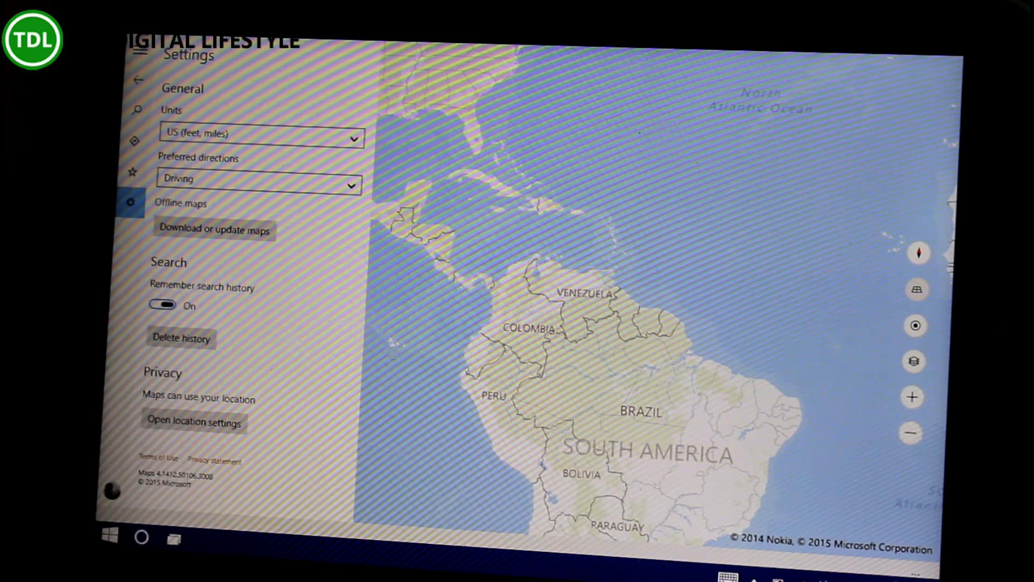
click(260, 132)
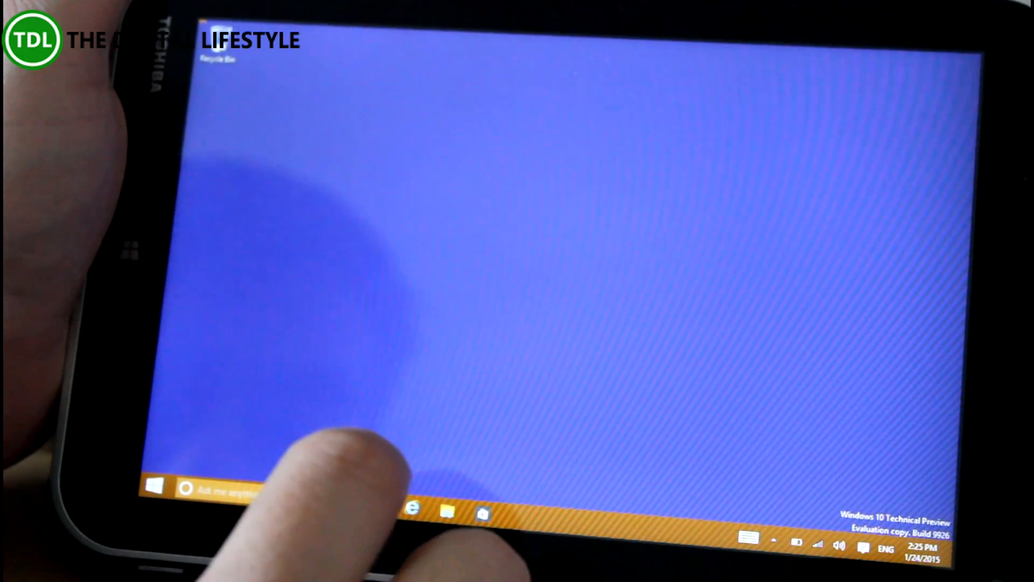
- Close Maps, turn Tablet mode off and launch the Store beta from the taskbar
click(224, 491)
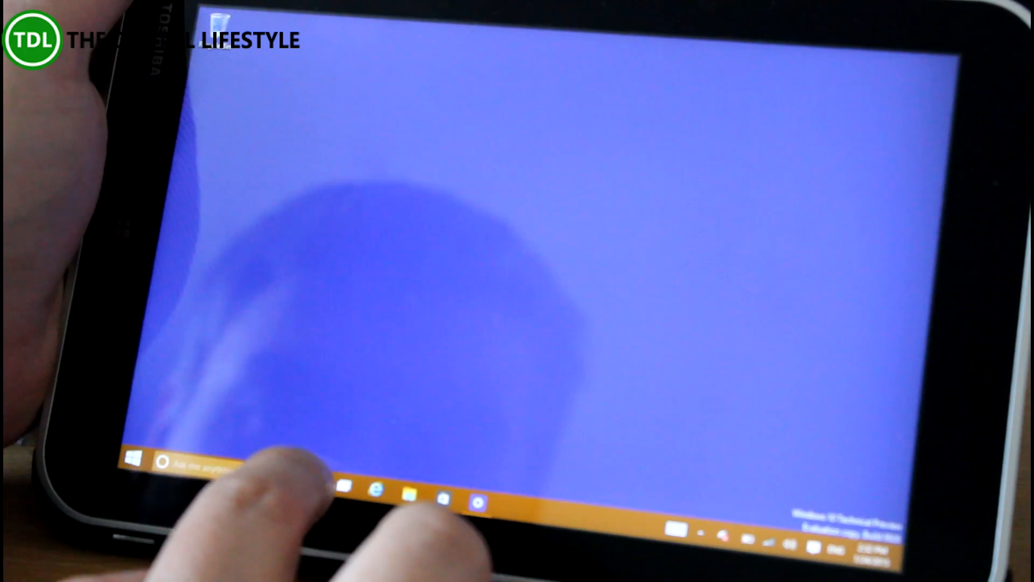
click(164, 462)
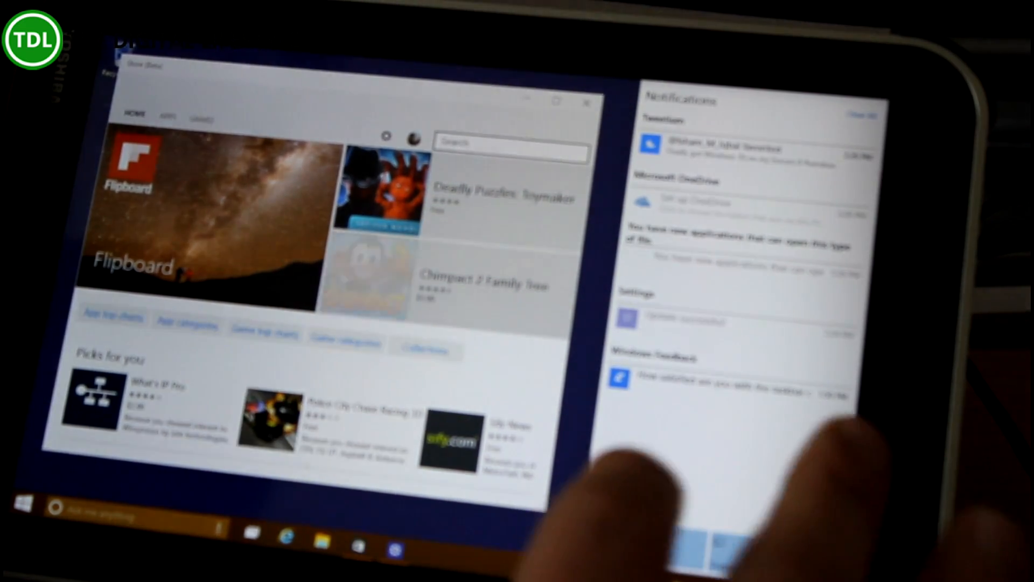
- Scroll the Store Beta home page down to the Your Social Network collection and top free games
scroll(down, 3)
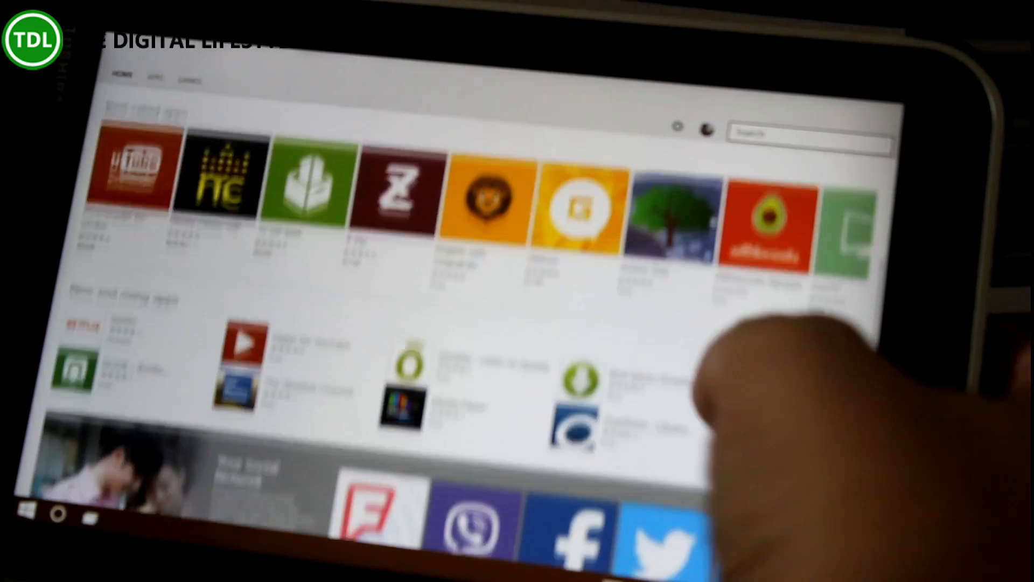
scroll(down, 3)
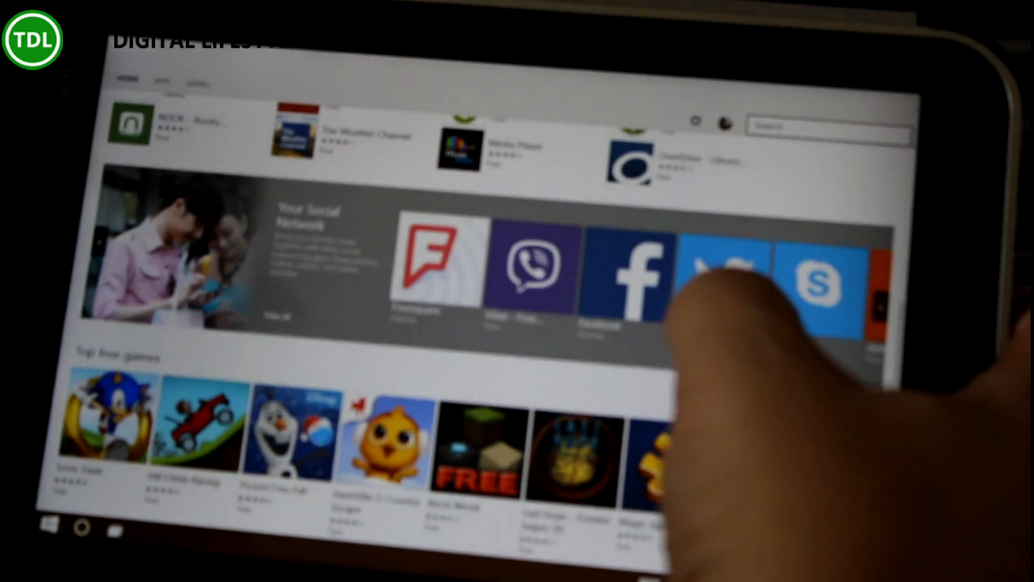